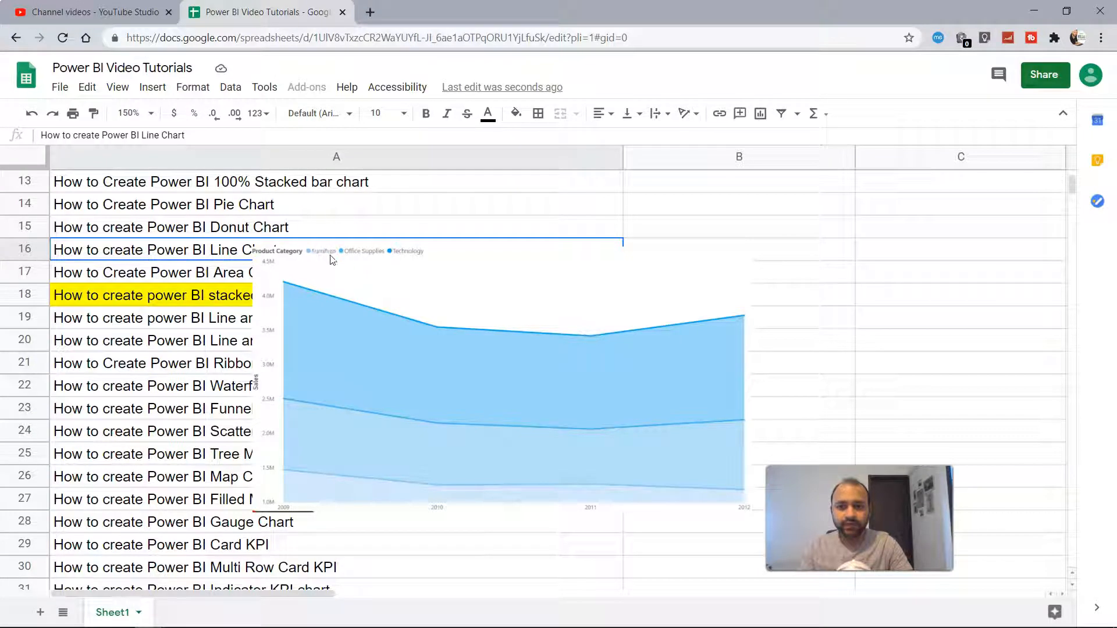
mouse_move(409, 267)
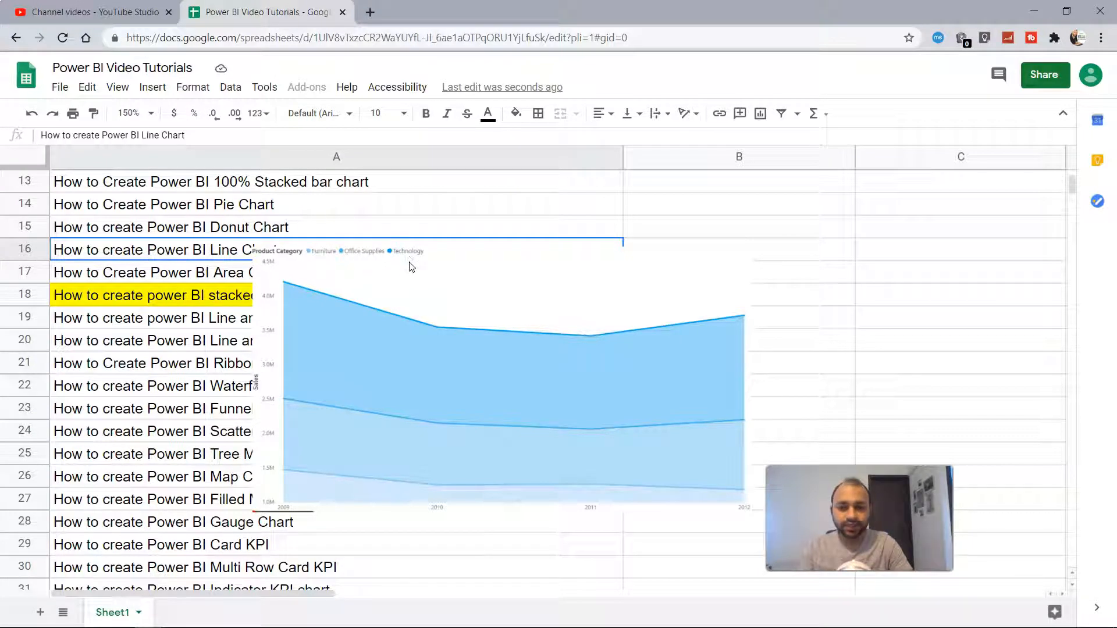
mouse_move(329, 297)
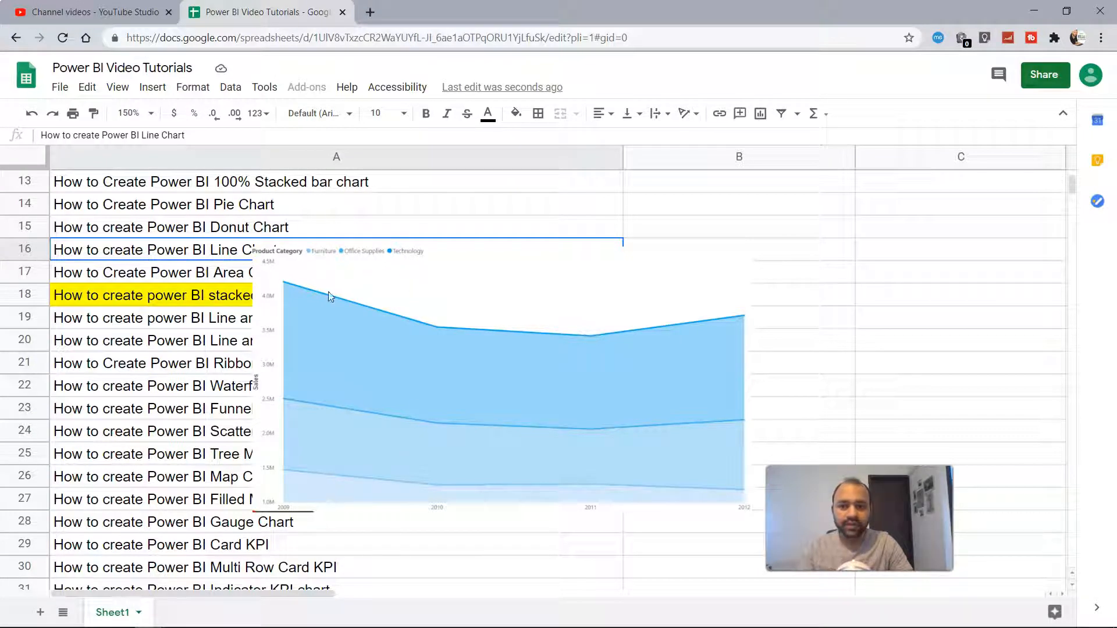
mouse_move(333, 496)
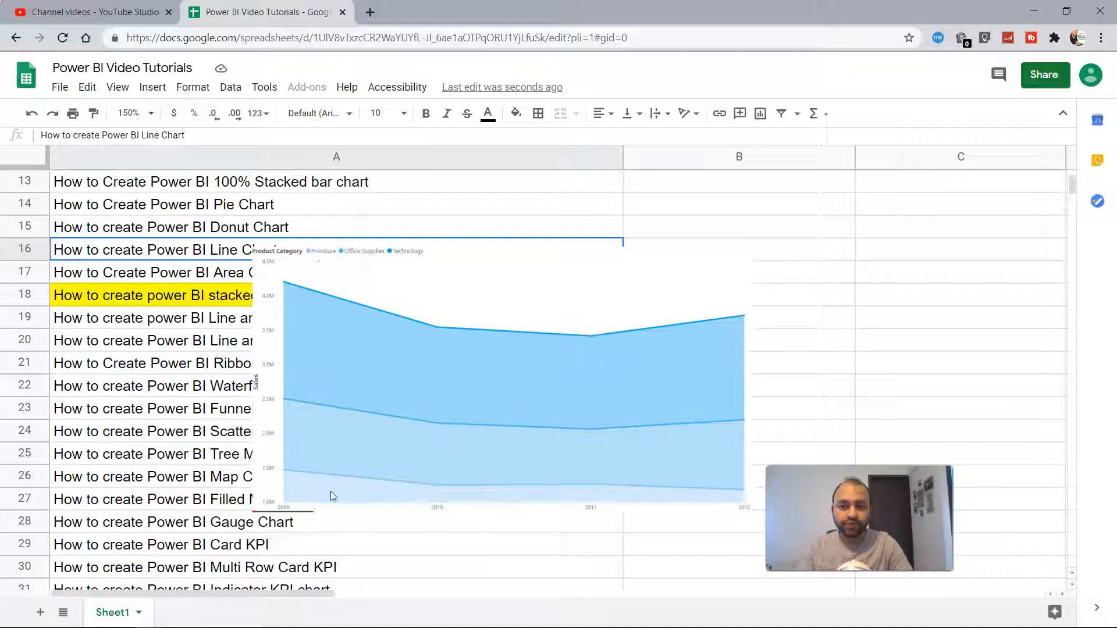
mouse_move(339, 441)
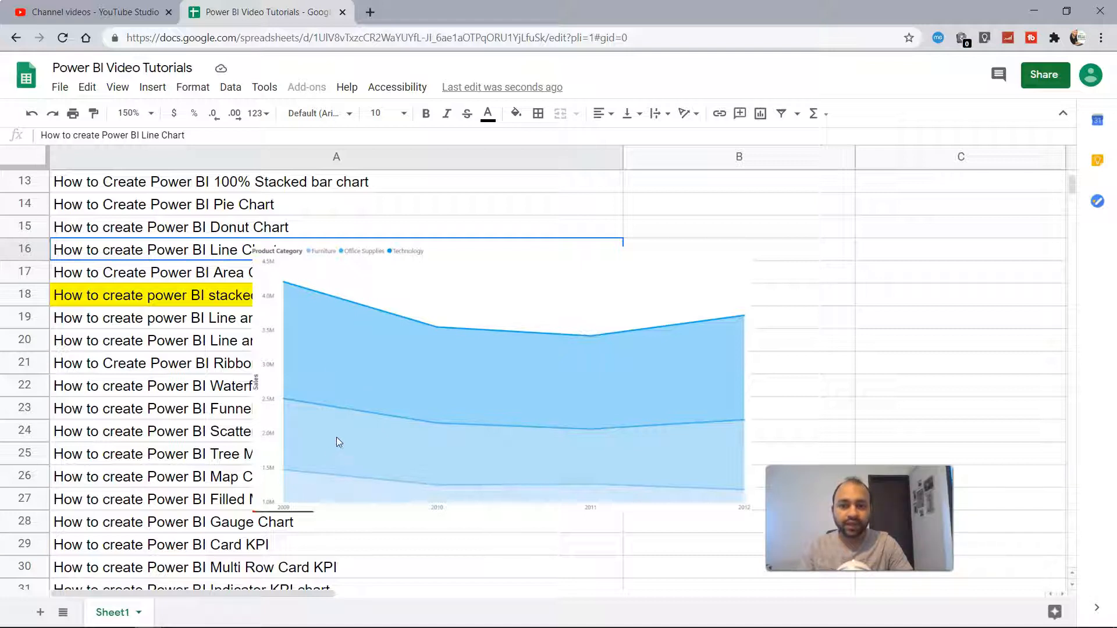
mouse_move(365, 395)
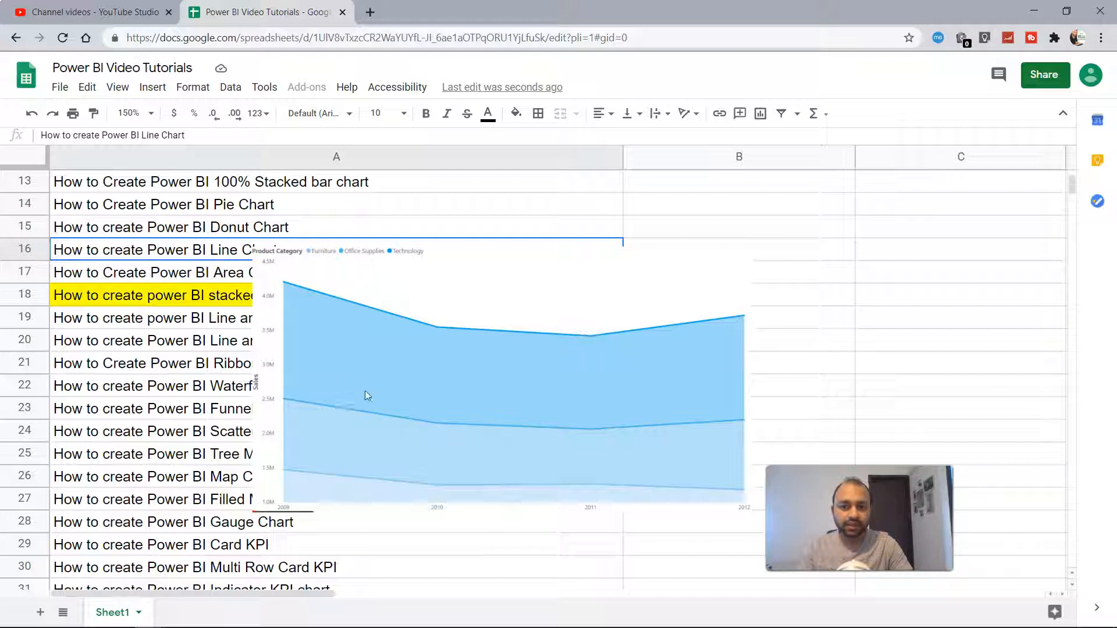
mouse_move(362, 447)
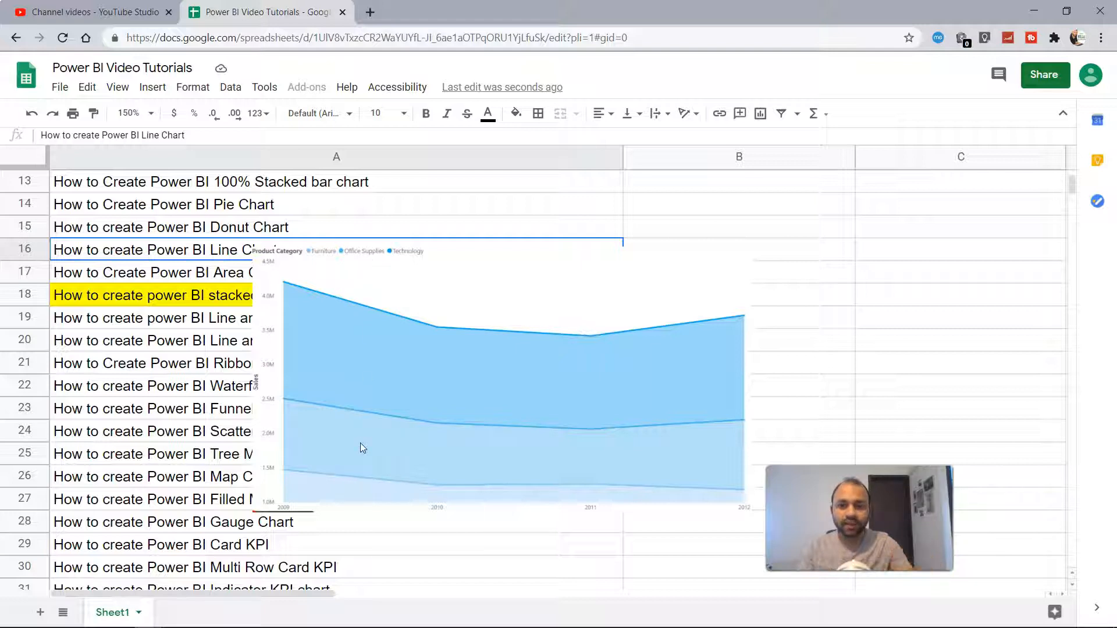
mouse_move(363, 377)
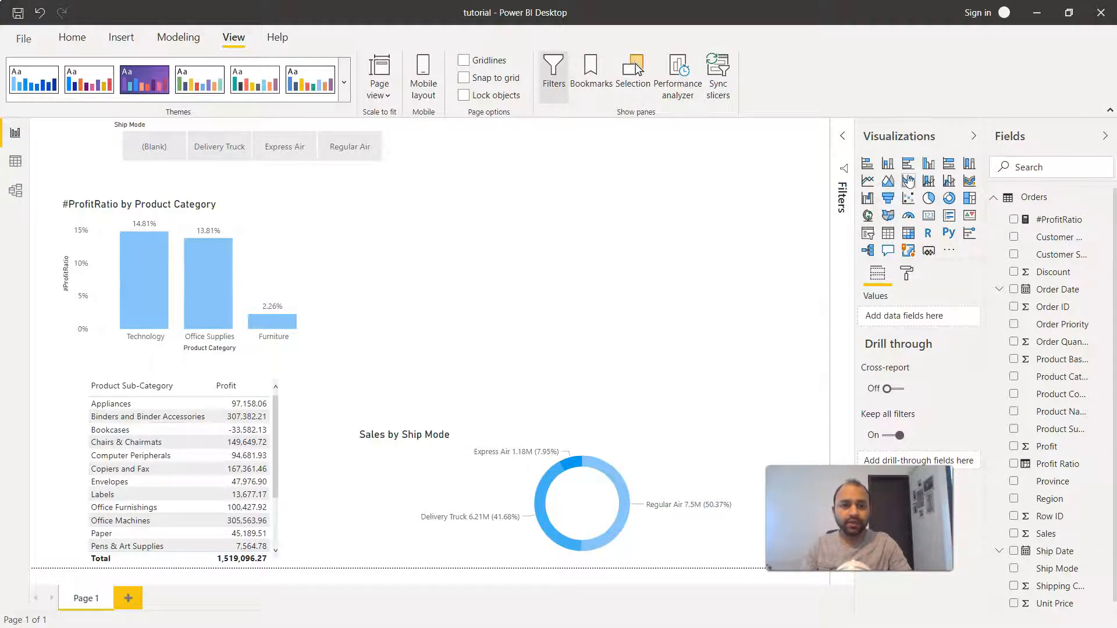
mouse_move(909, 181)
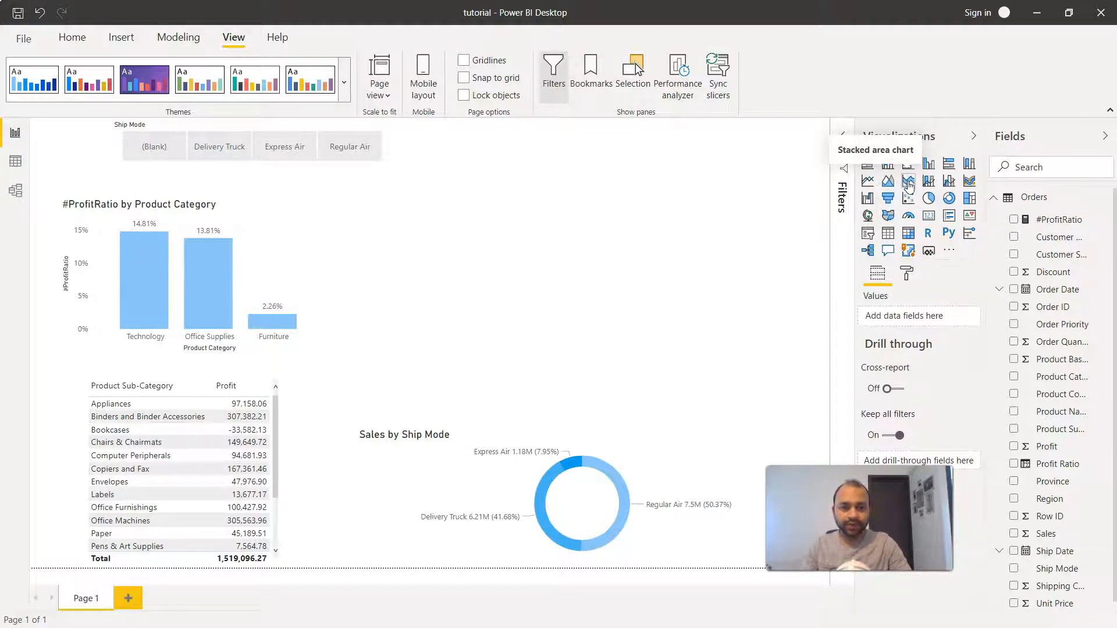
Insert a blank stacked area chart visual onto the report page.
left_click(908, 180)
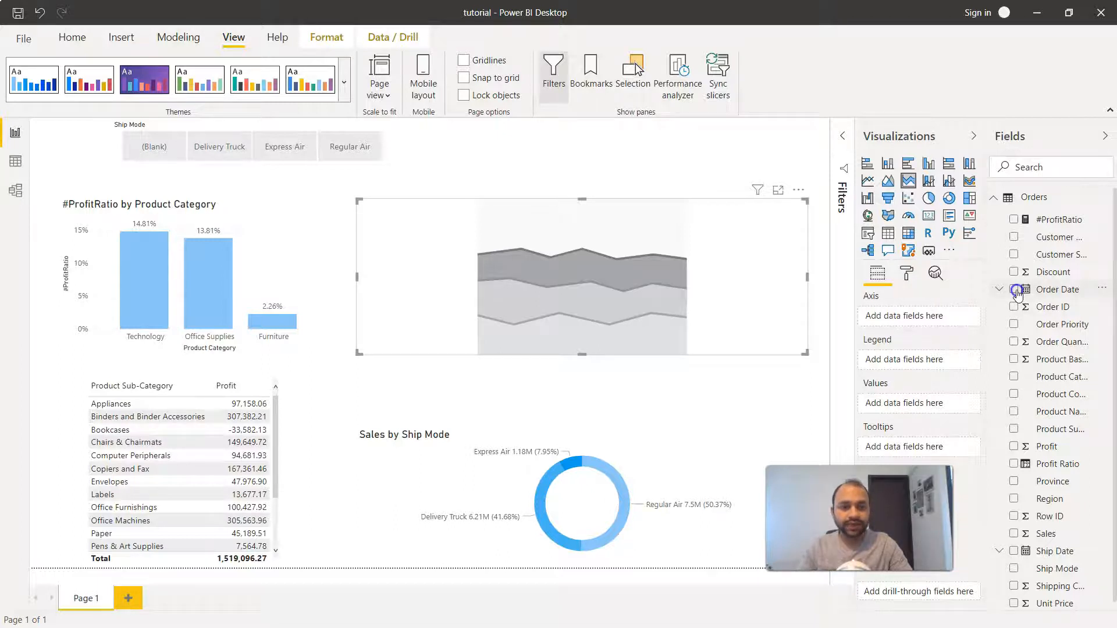
Assign Order Date to Axis, Product Category to Legend, and Sales to Values.
left_click(1015, 289)
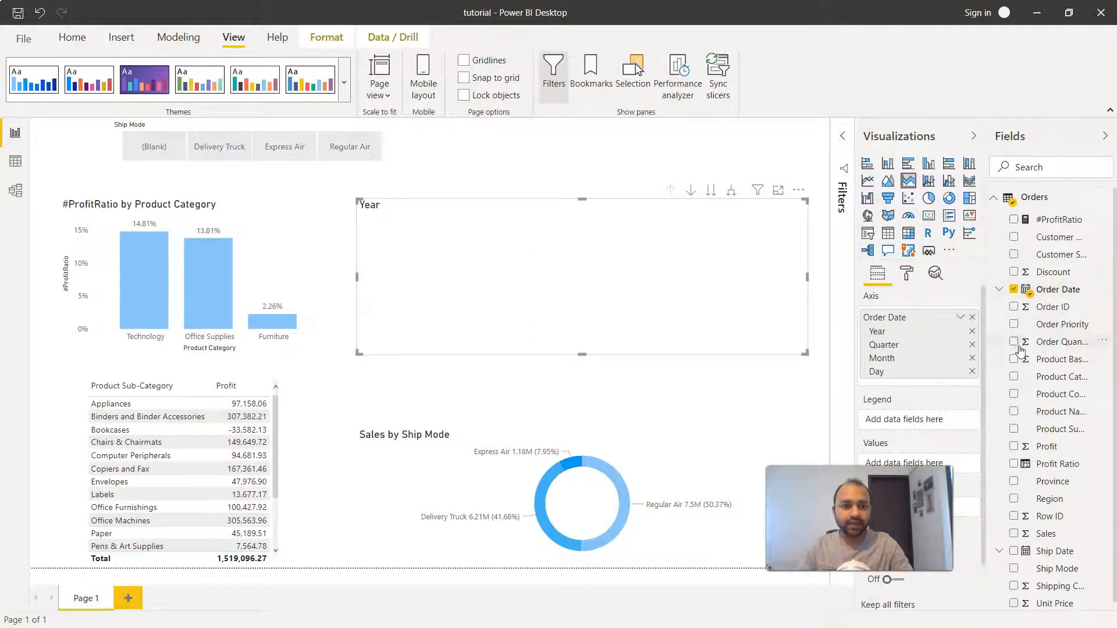
left_click(1013, 377)
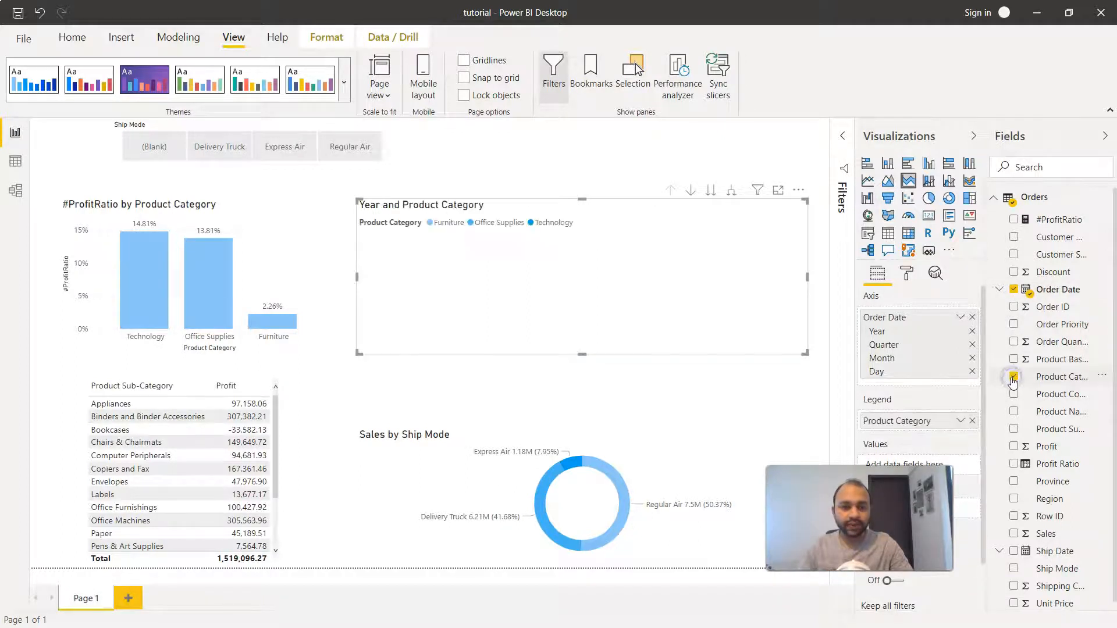
left_click(1015, 377)
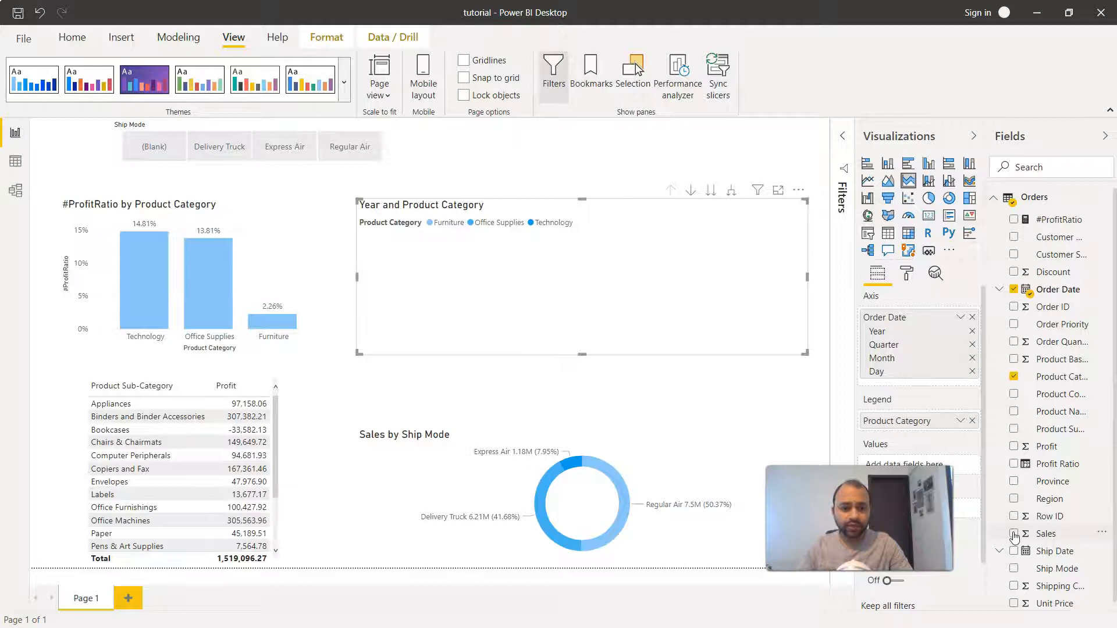
left_click(1014, 535)
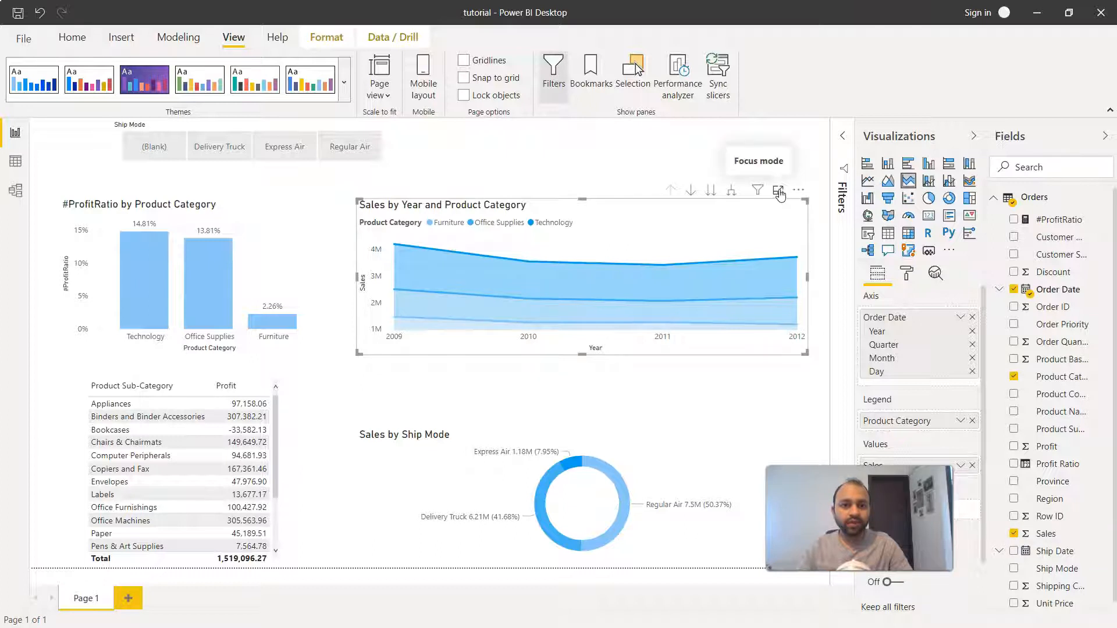
Open the Sales by Year and Product Category chart in Focus mode.
left_click(779, 190)
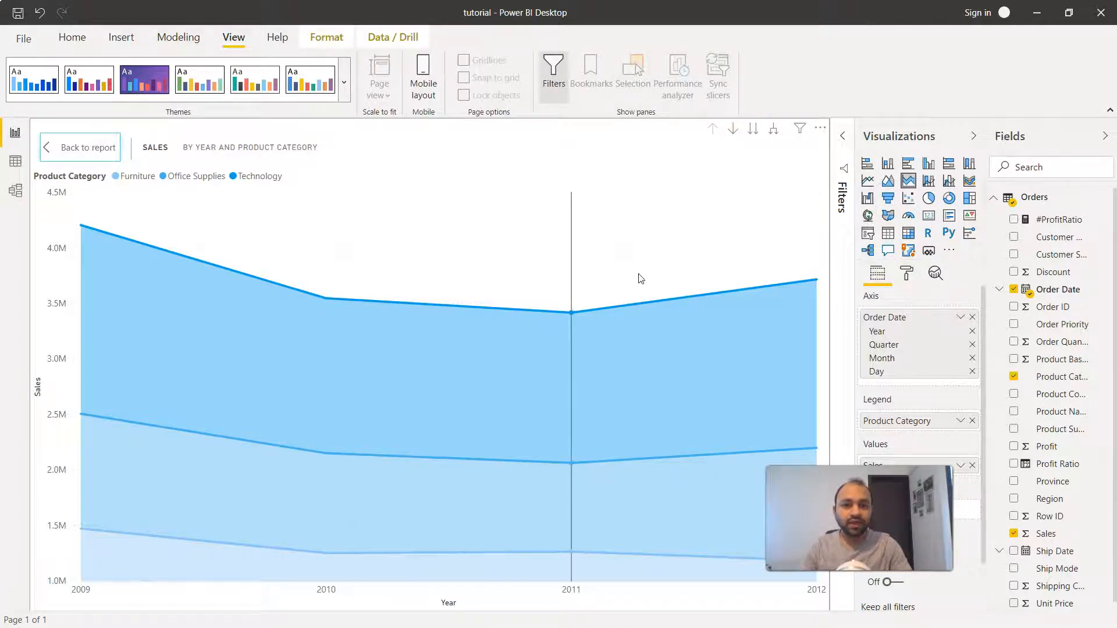
mouse_move(326, 575)
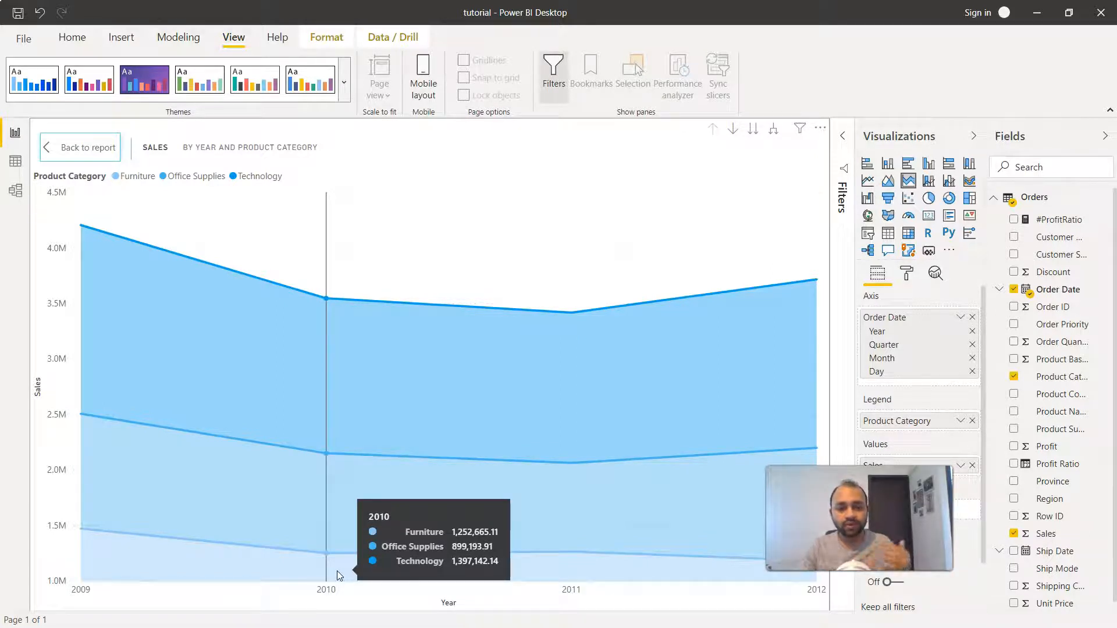
mouse_move(672, 294)
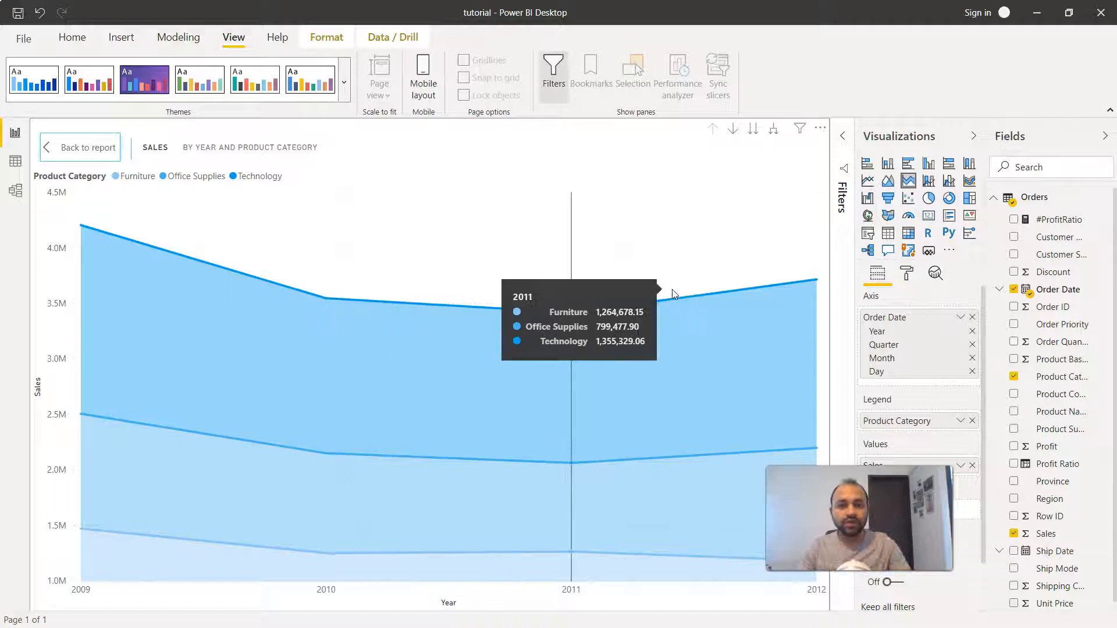
mouse_move(752, 129)
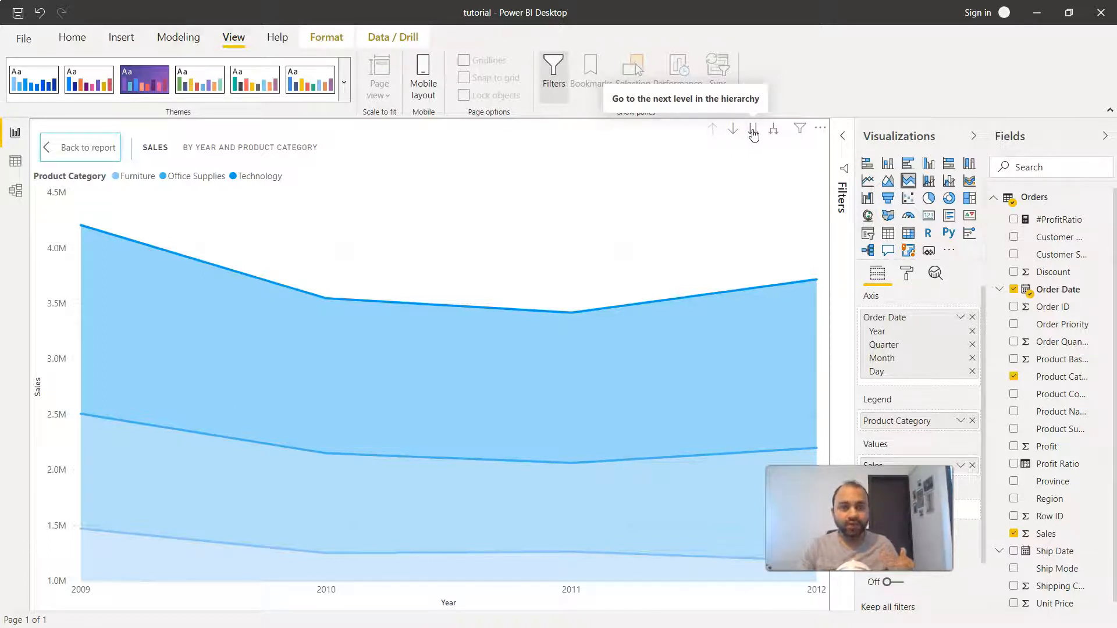
mouse_move(774, 130)
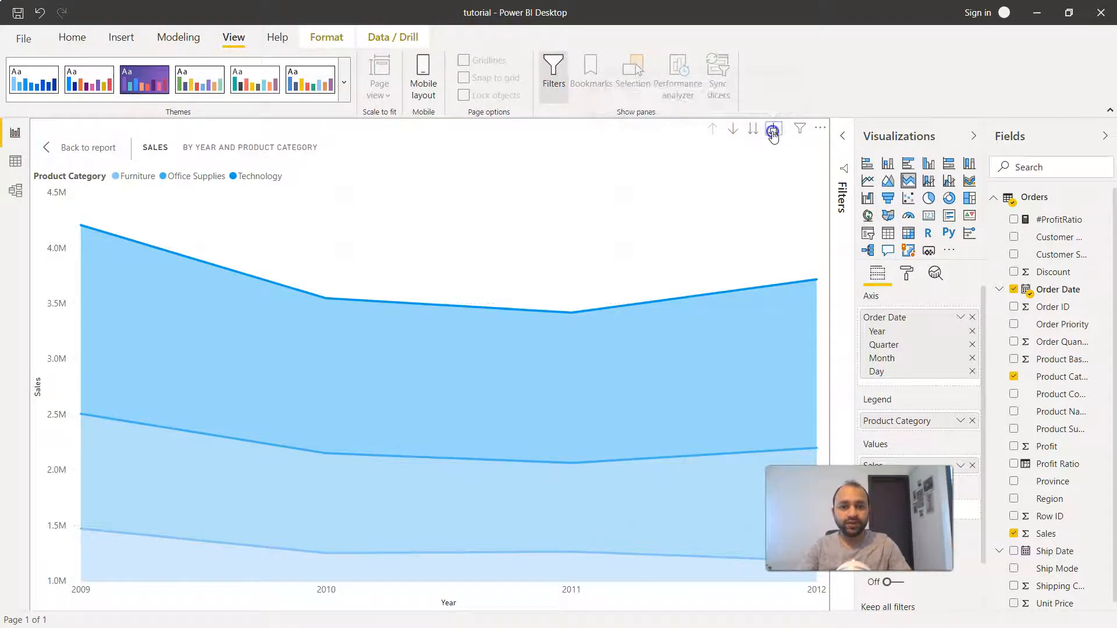
left_click(773, 128)
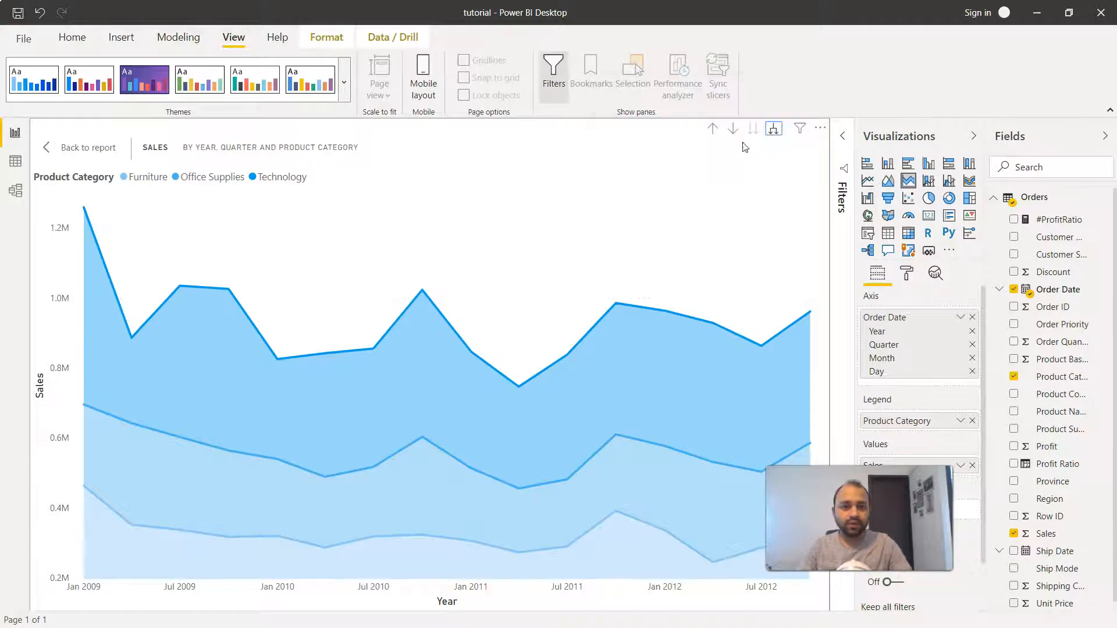
mouse_move(712, 128)
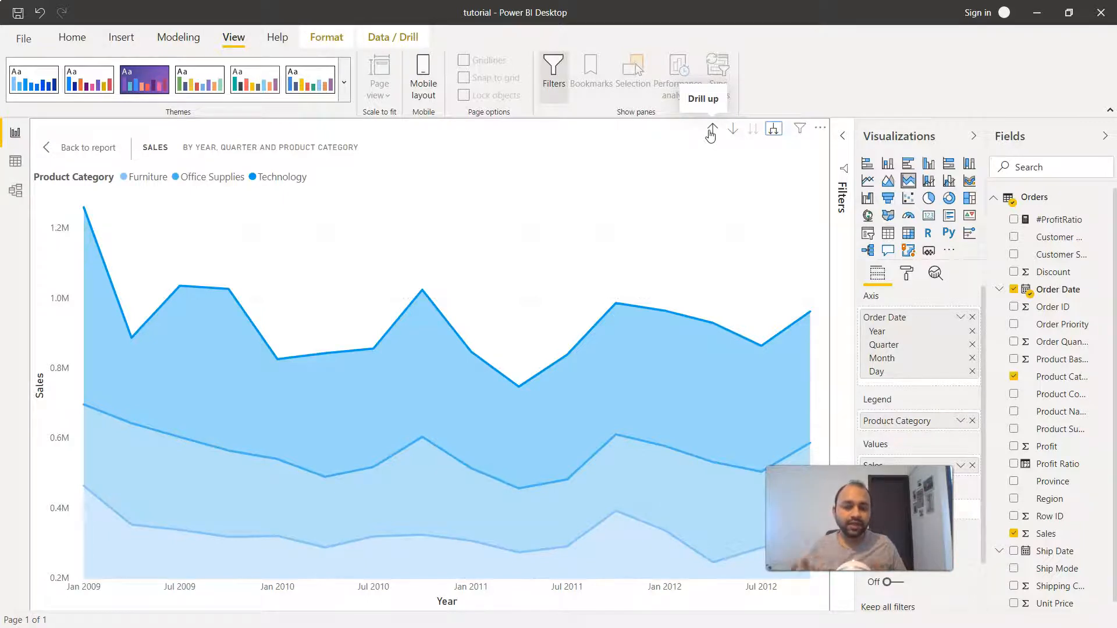
mouse_move(711, 132)
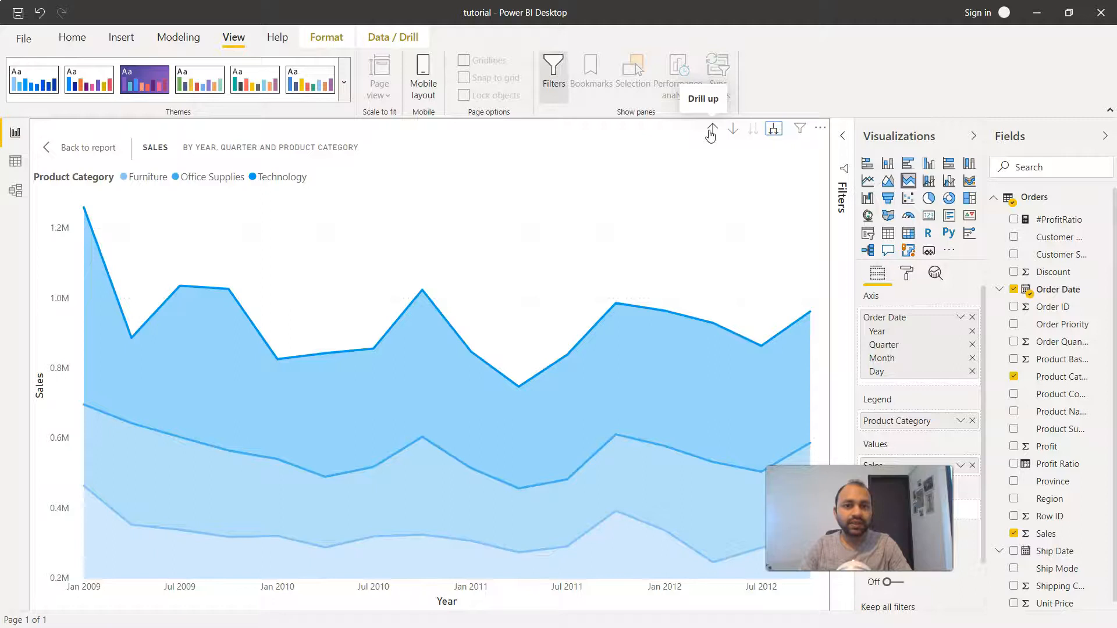
left_click(712, 128)
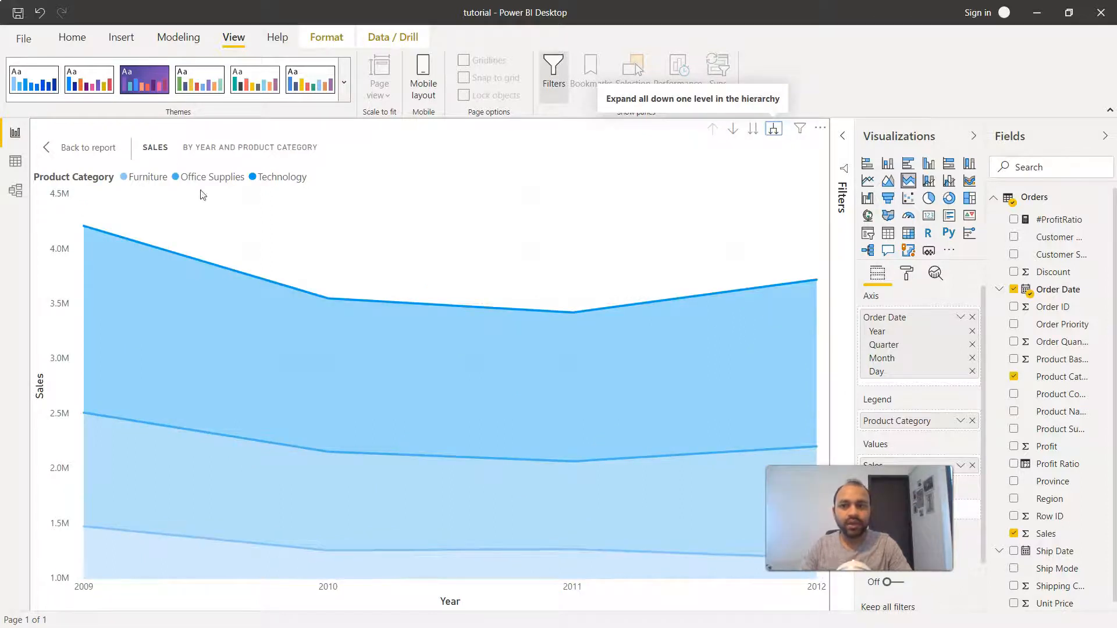
Exit Focus mode to the report page and open the chart's Format pane.
left_click(87, 147)
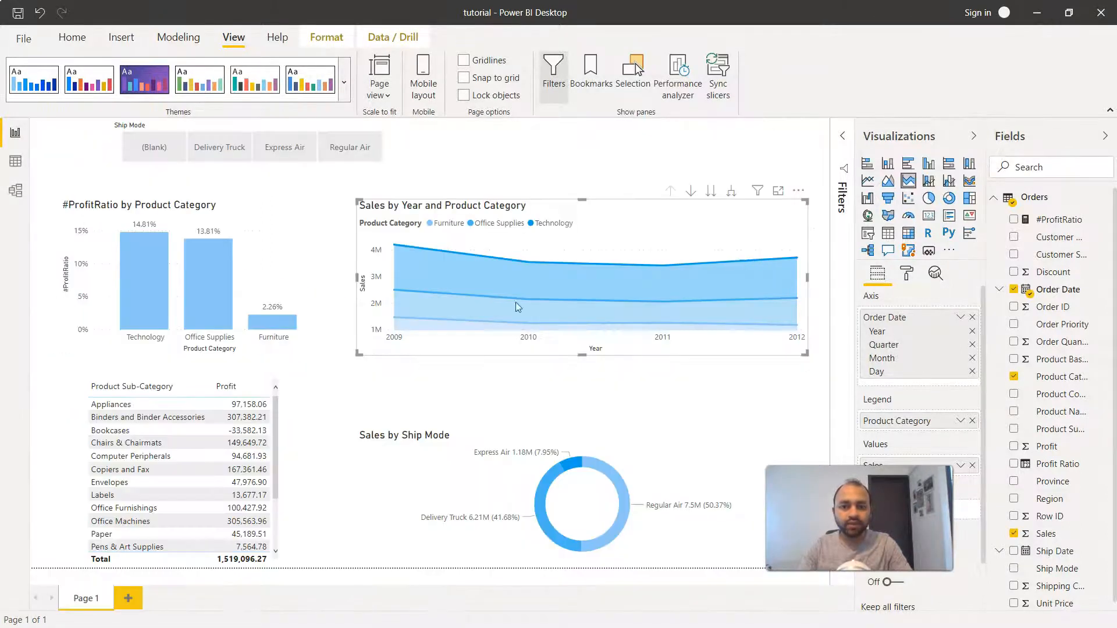
mouse_move(527, 257)
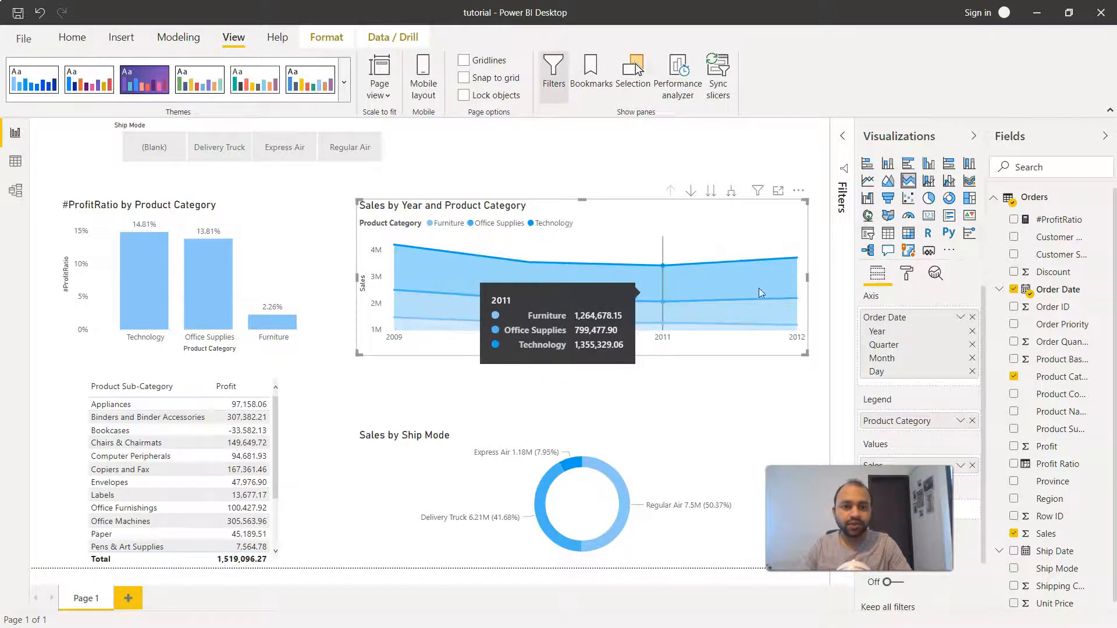
mouse_move(904, 283)
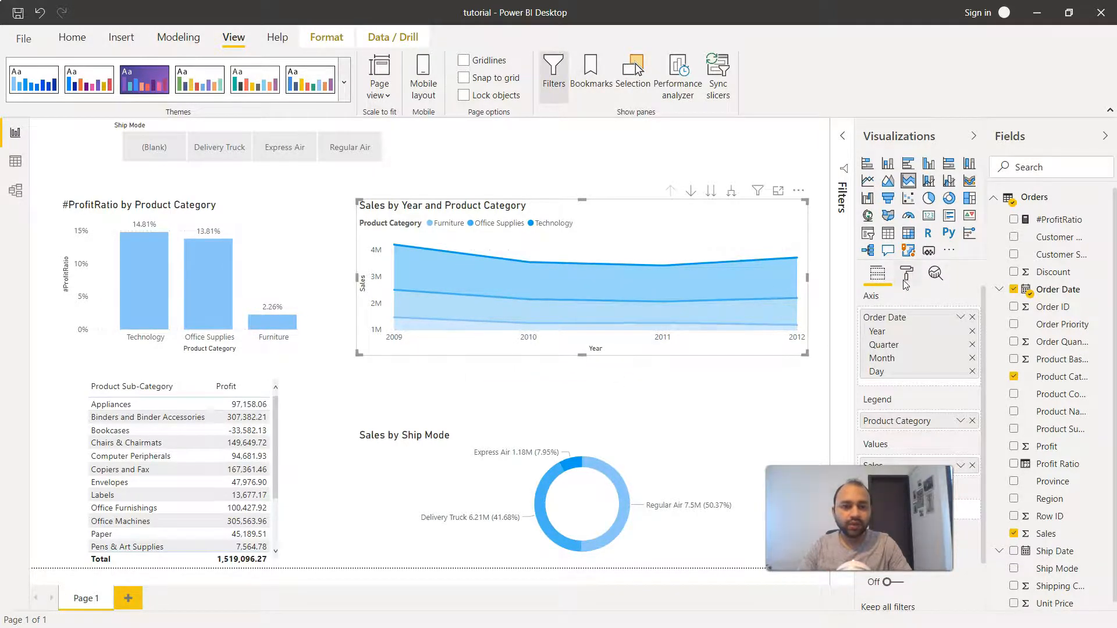
left_click(906, 274)
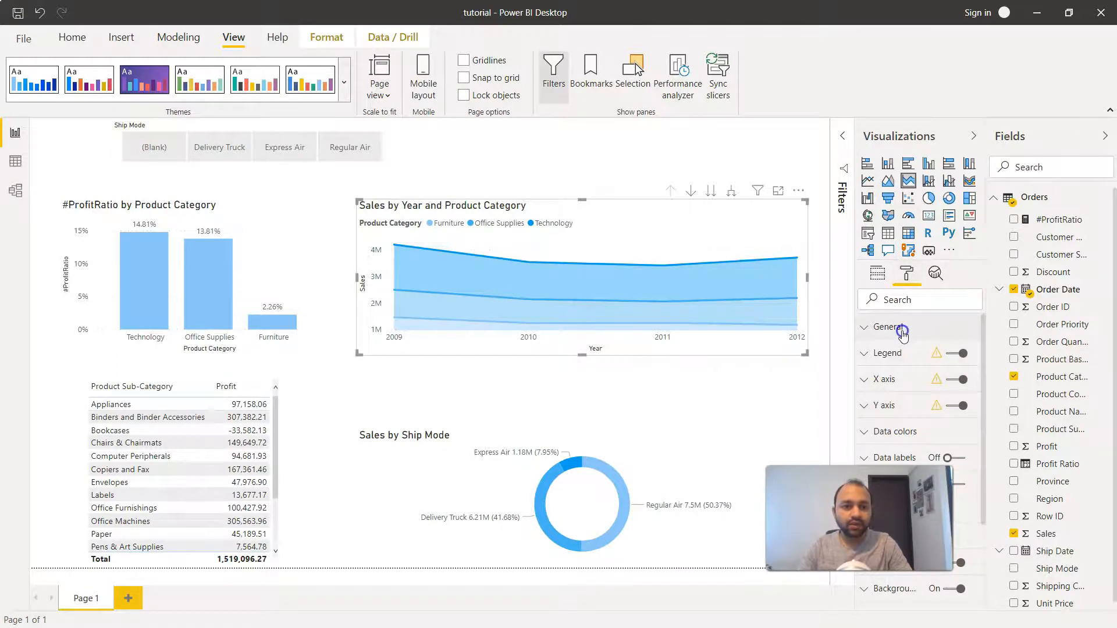
Turn on data labels for the stacked area chart.
left_click(888, 327)
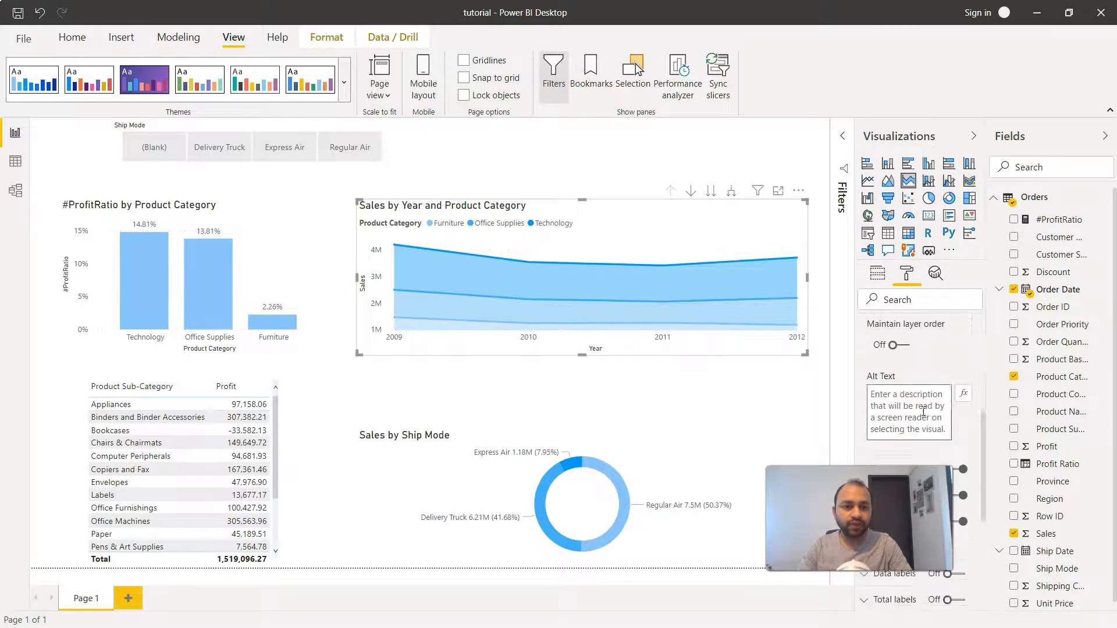
scroll("down", 3)
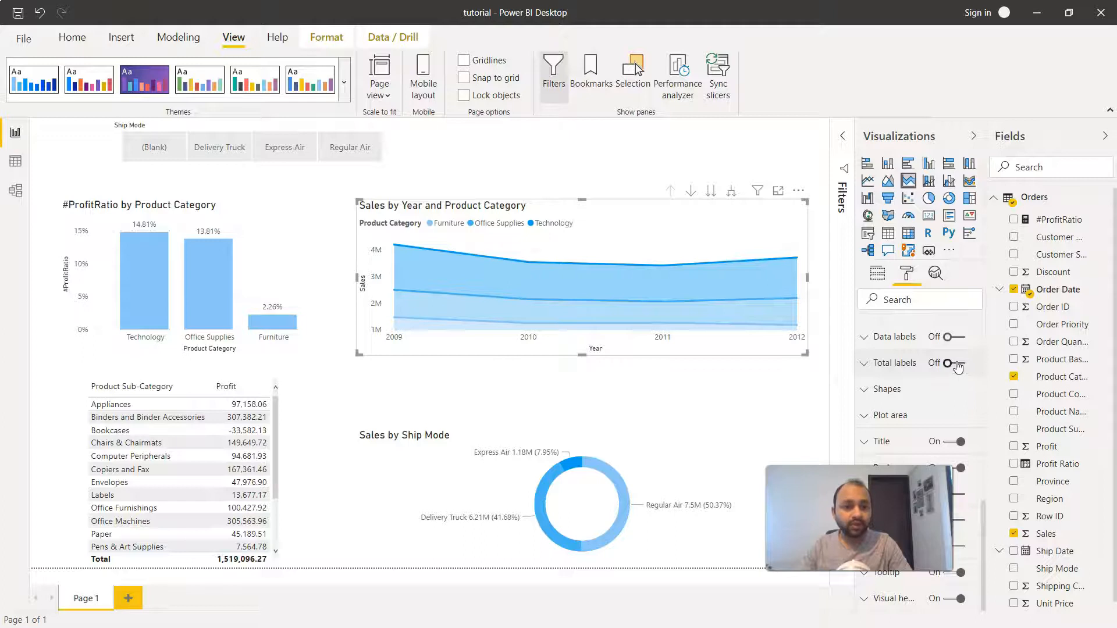
left_click(956, 337)
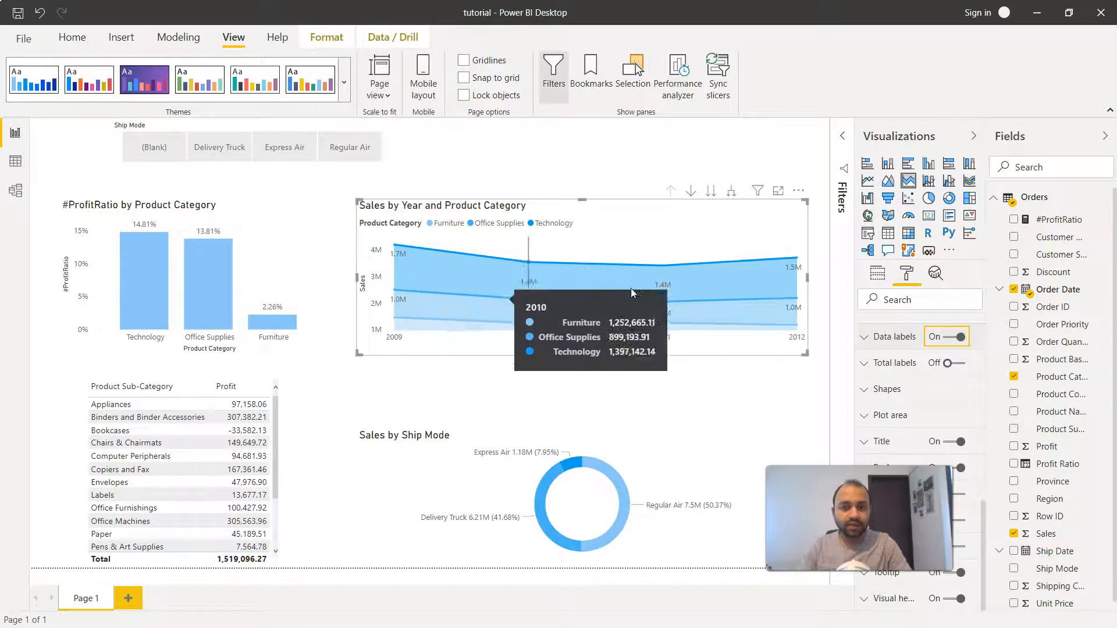
mouse_move(809, 363)
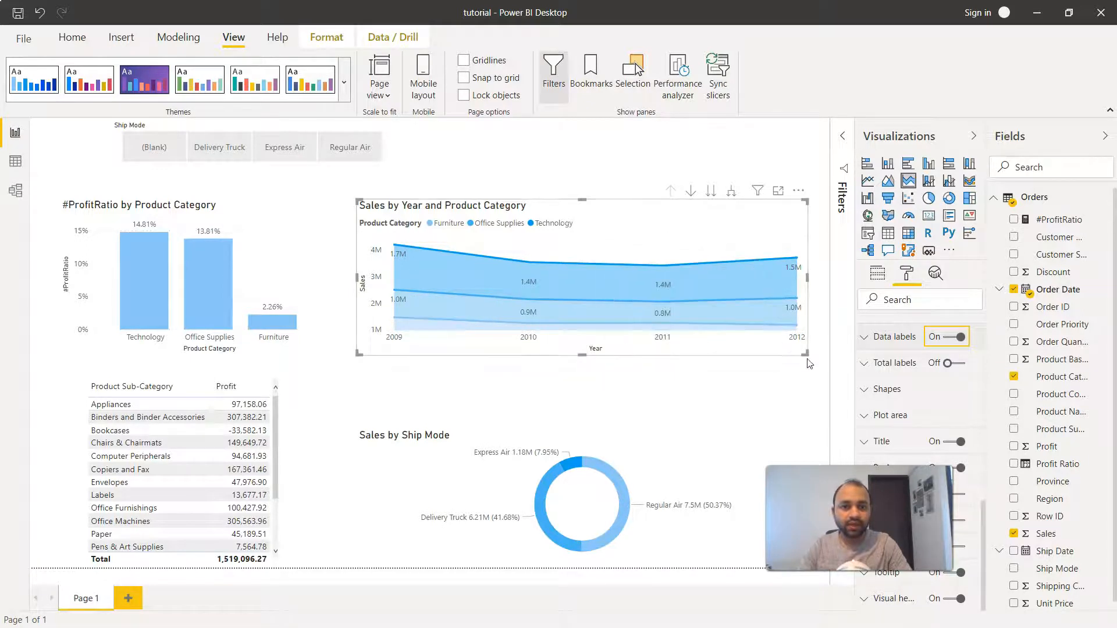
Try total labels on, then switch them back off.
left_click(961, 362)
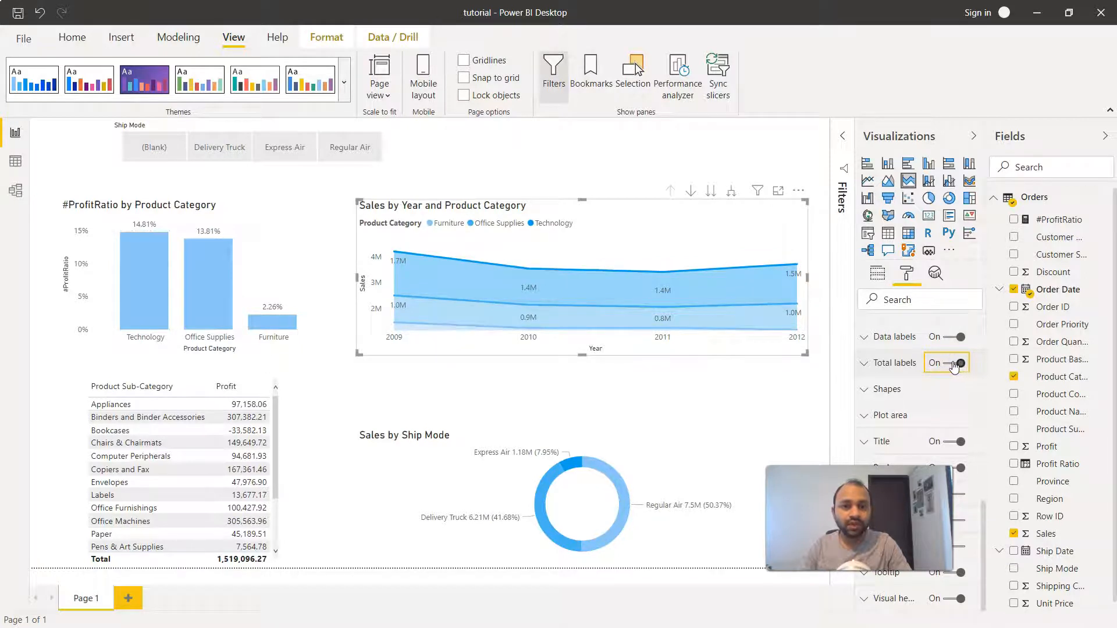
left_click(955, 362)
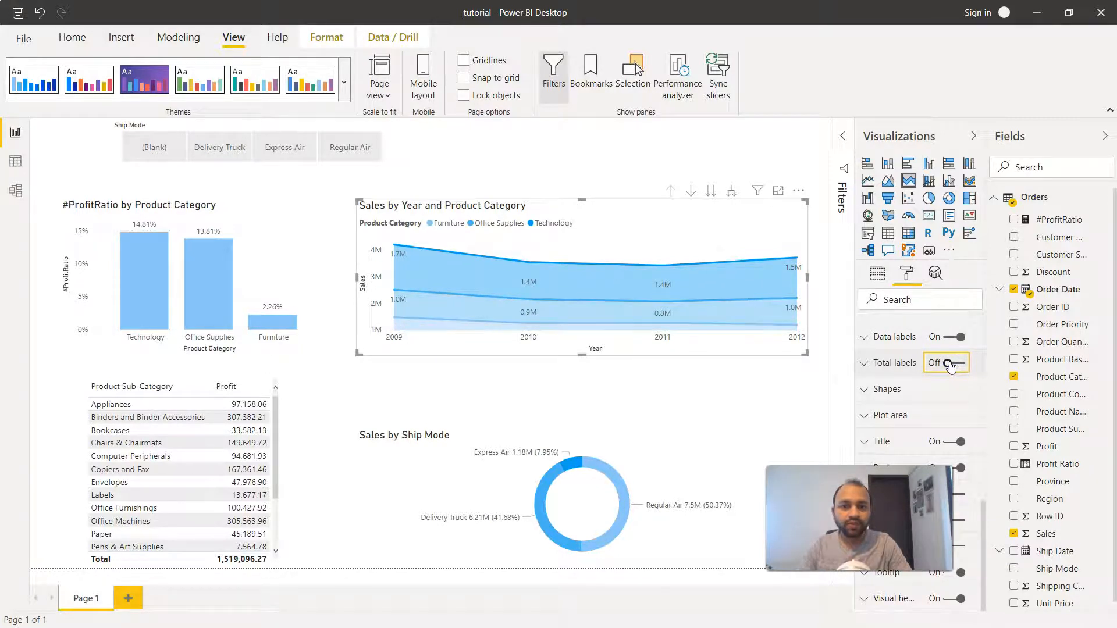
left_click(888, 389)
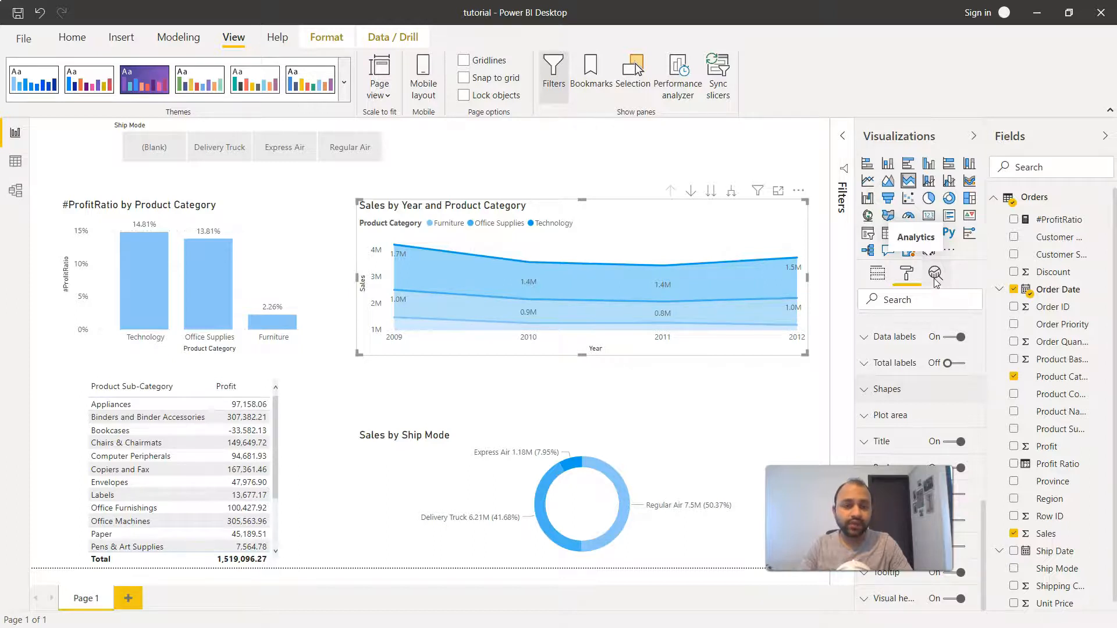
left_click(935, 274)
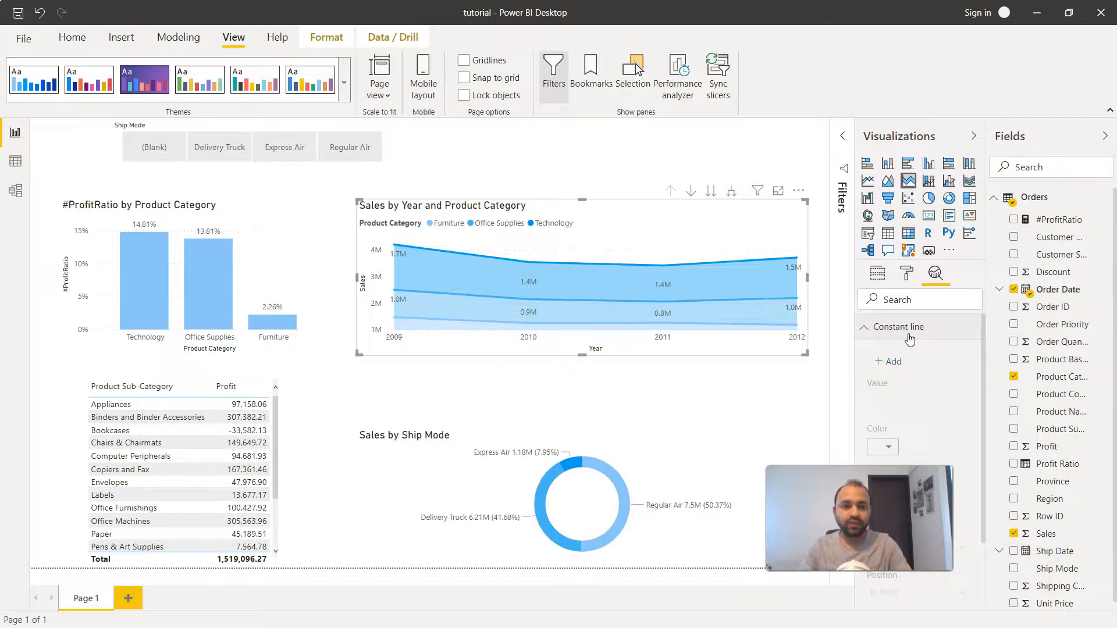
left_click(907, 273)
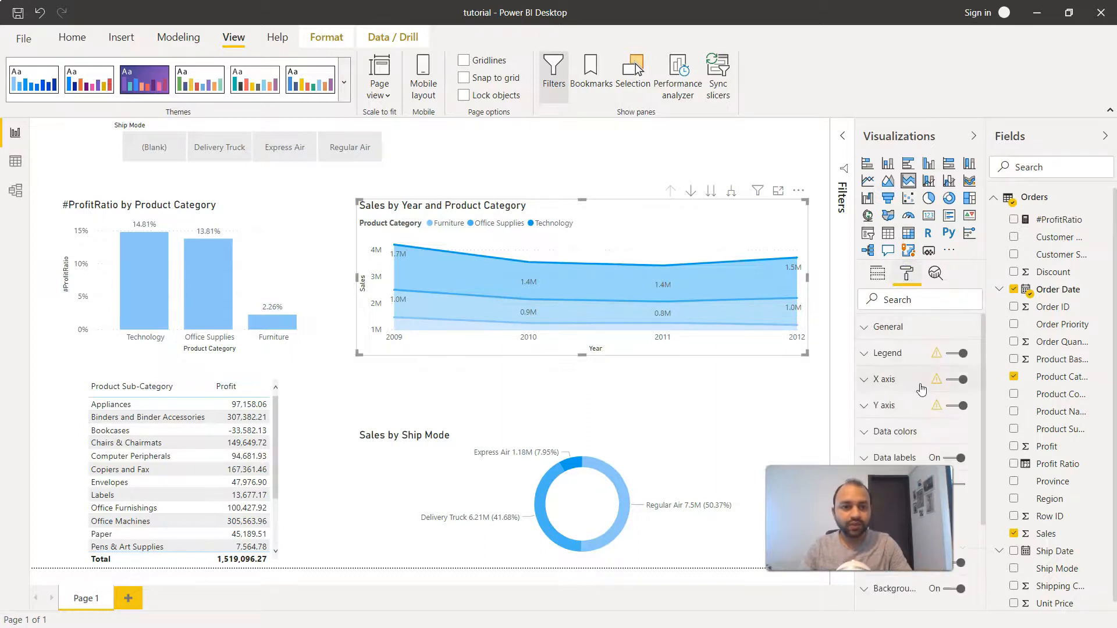